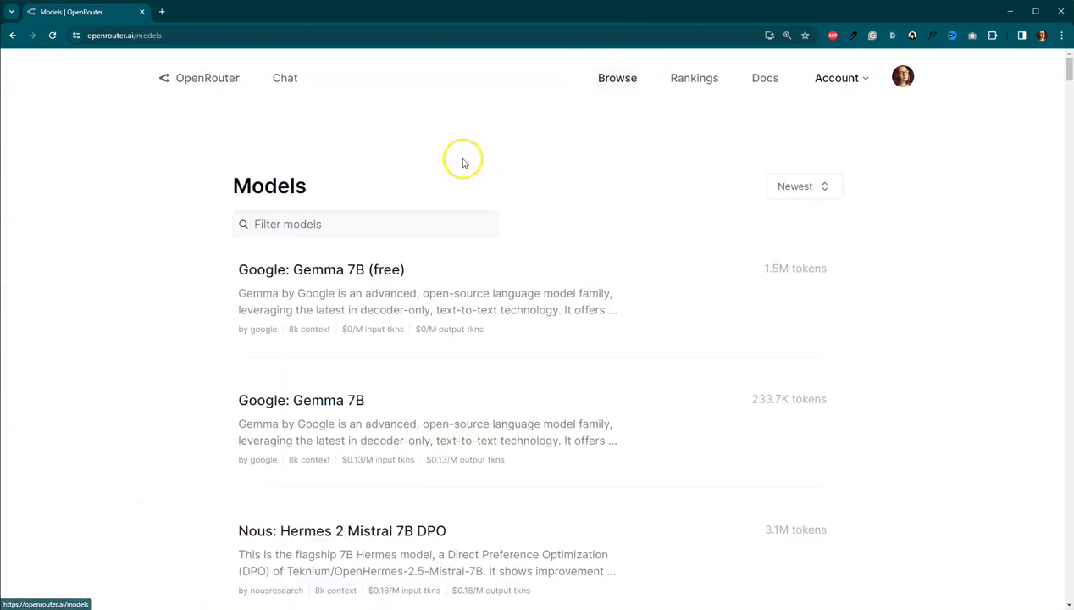
- Filter OpenRouter models for 'medium' and show Mistral: Medium's median parameter values
left_click(364, 224)
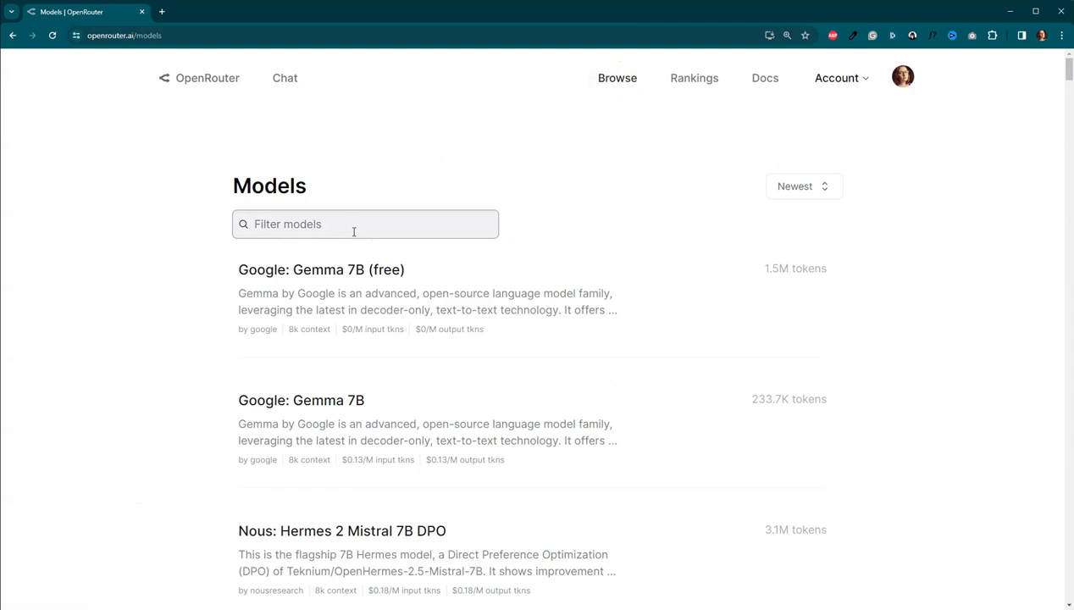
type("medium")
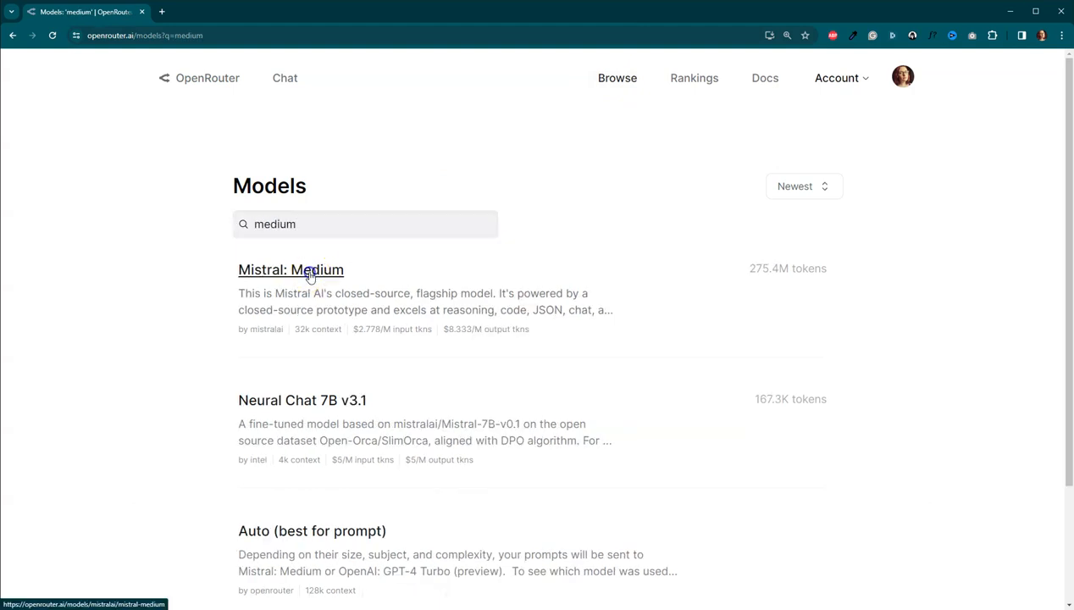
left_click(292, 269)
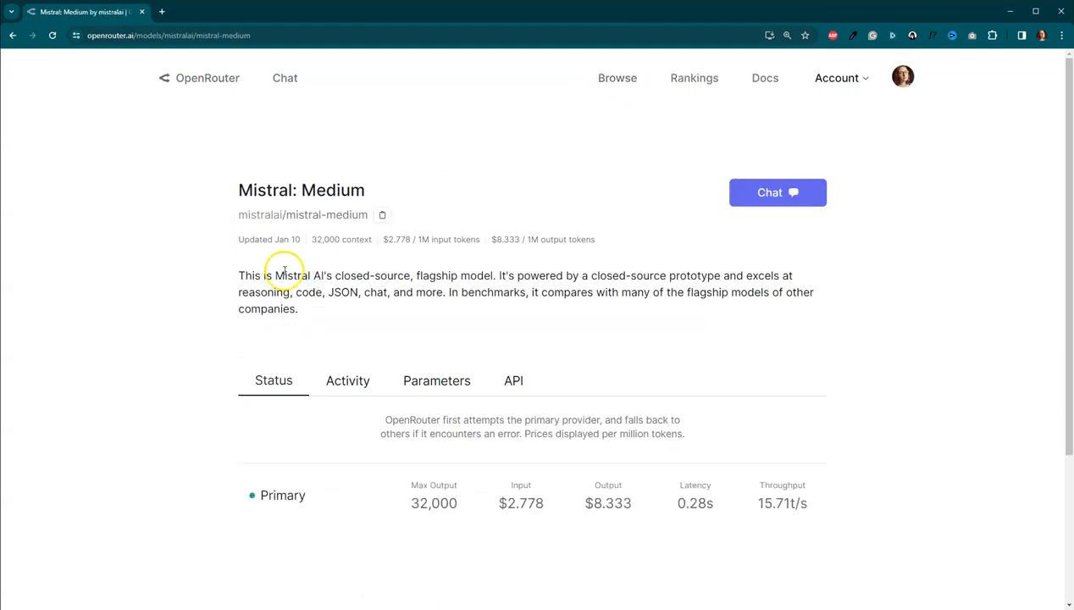
mouse_move(464, 346)
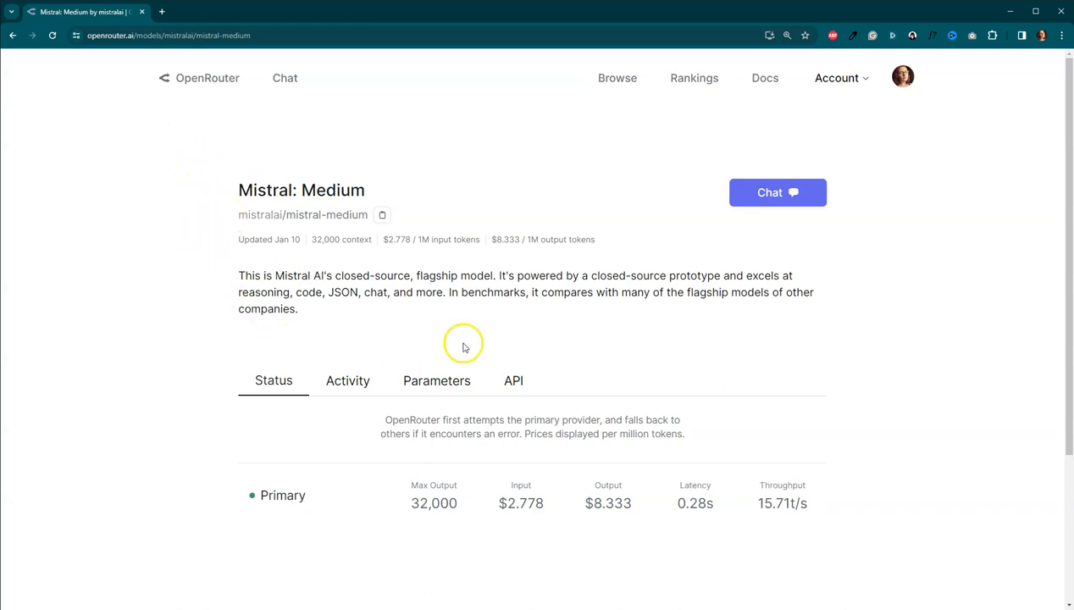
left_click(437, 379)
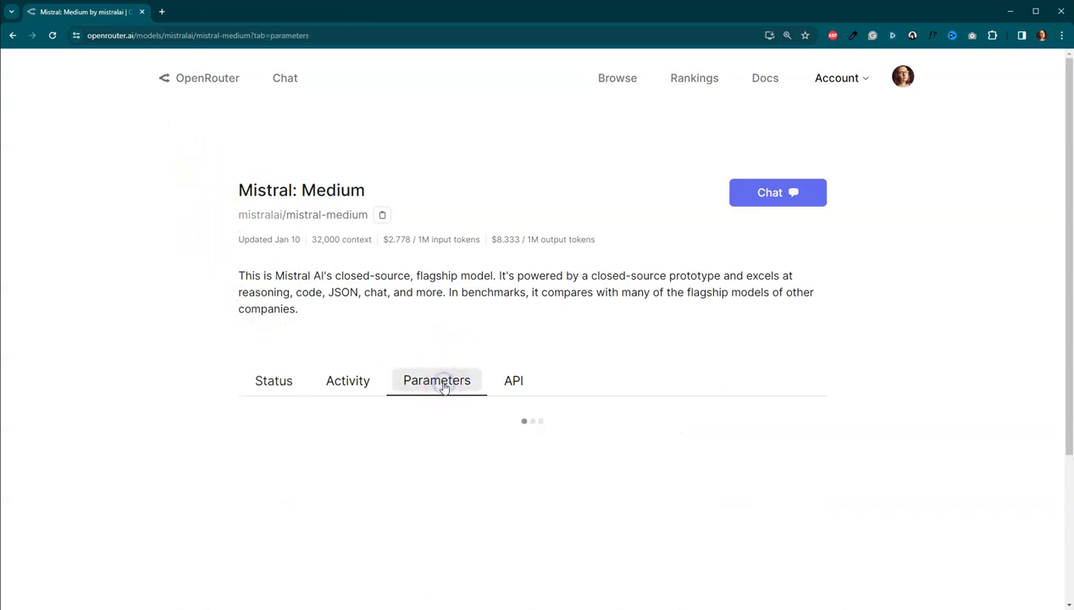
left_click(437, 380)
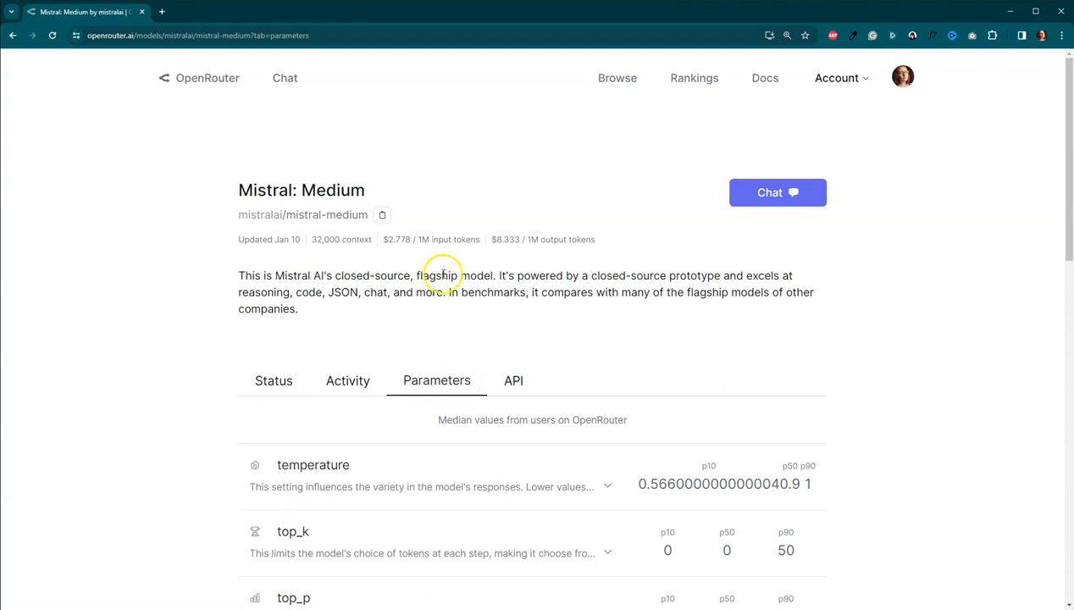
scroll("down", 3)
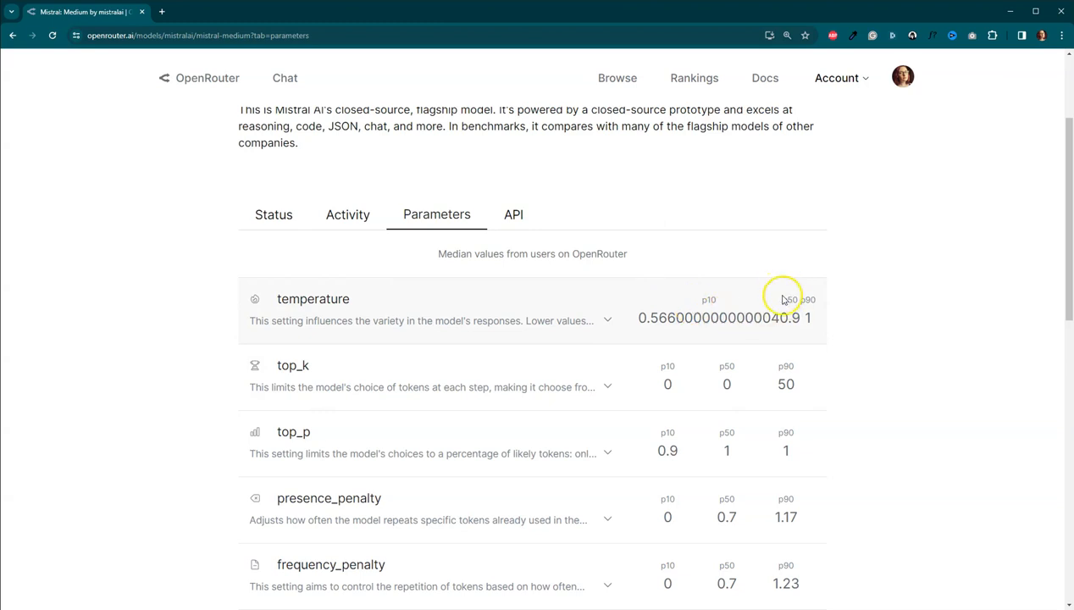
mouse_move(806, 296)
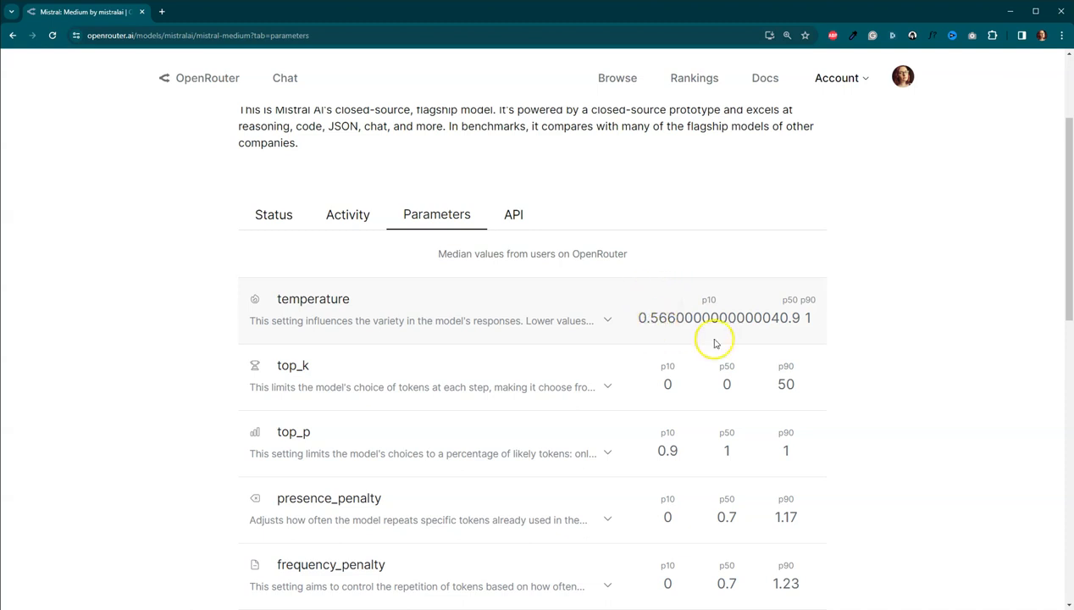
mouse_move(651, 308)
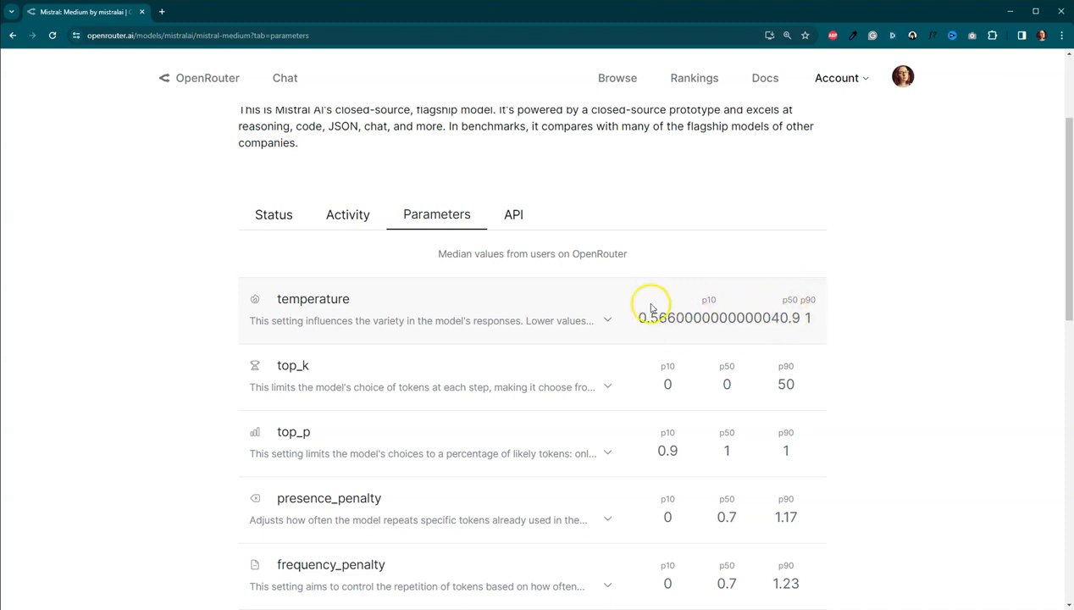
mouse_move(641, 325)
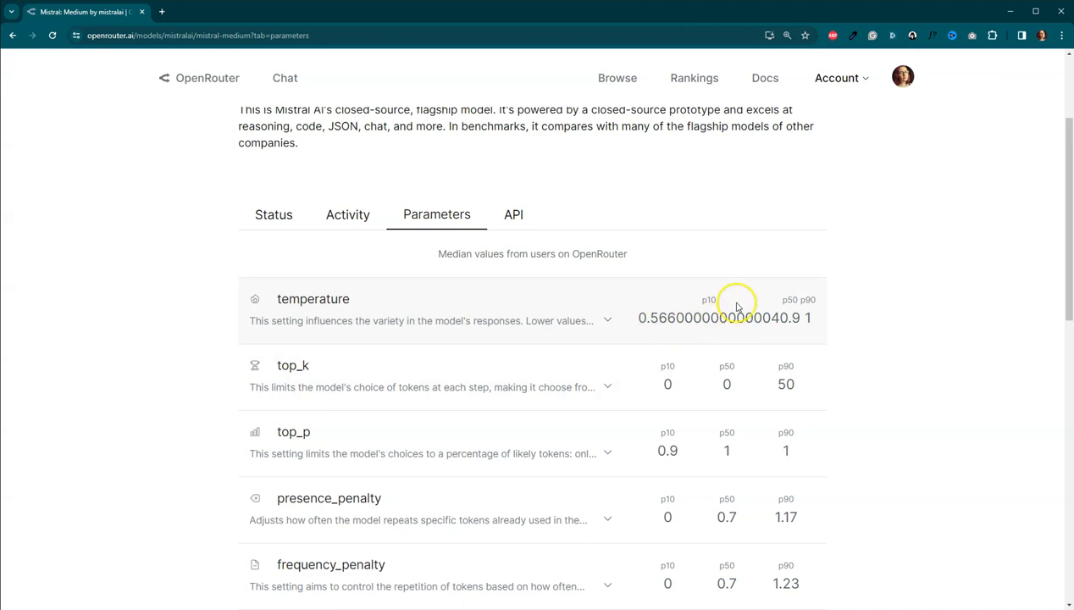
mouse_move(782, 301)
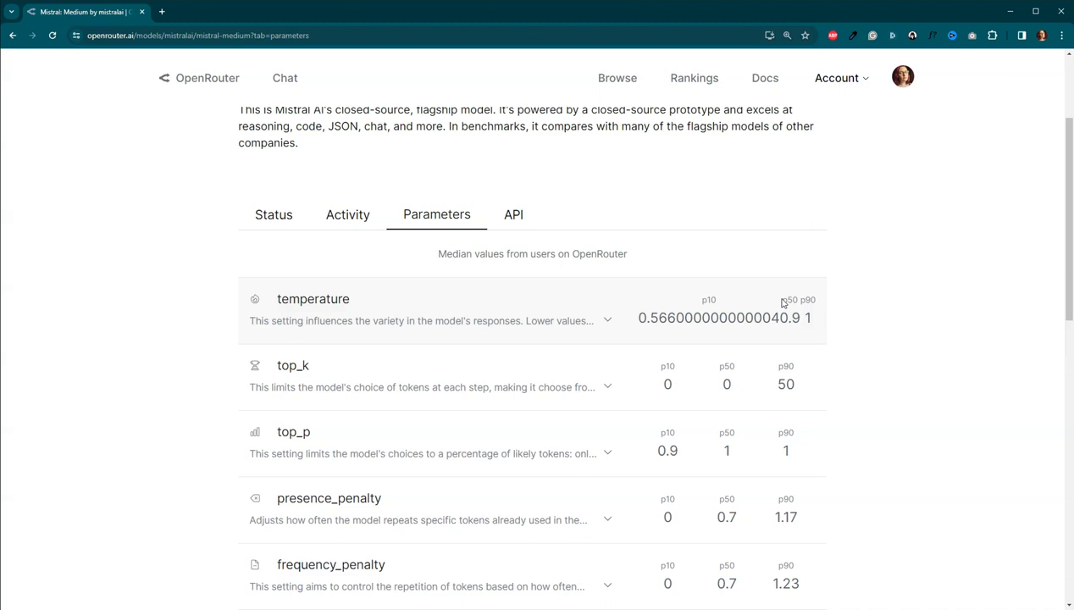
mouse_move(781, 300)
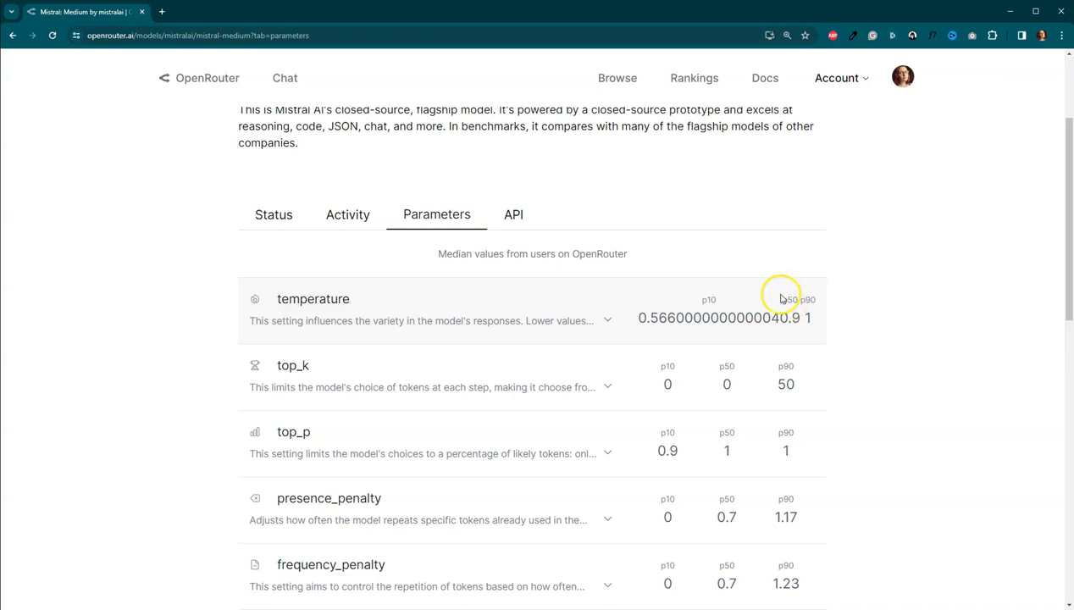
mouse_move(791, 294)
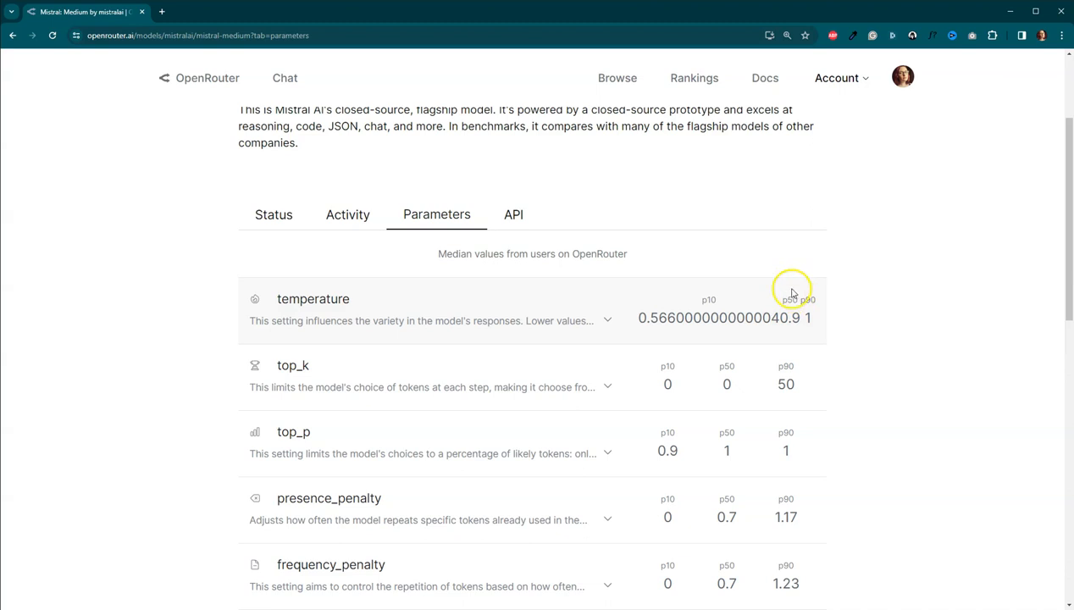
mouse_move(827, 308)
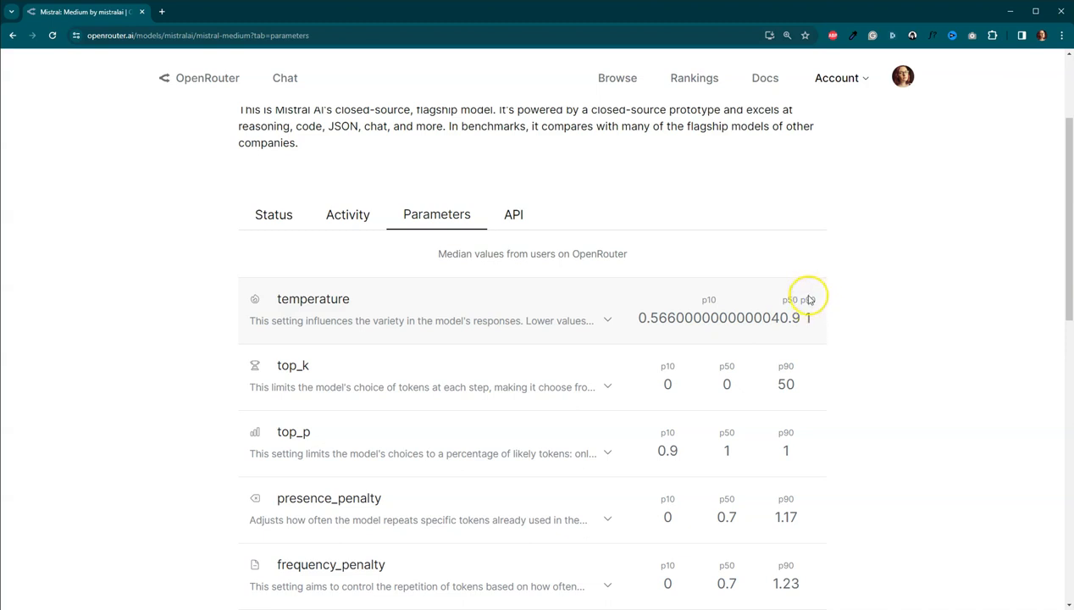
mouse_move(806, 295)
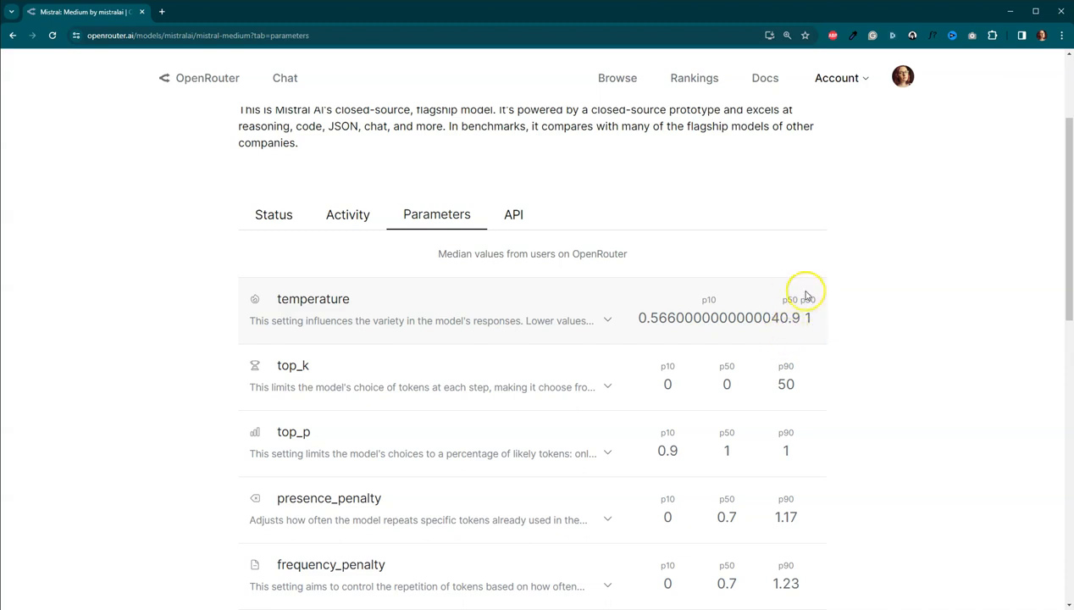
mouse_move(646, 305)
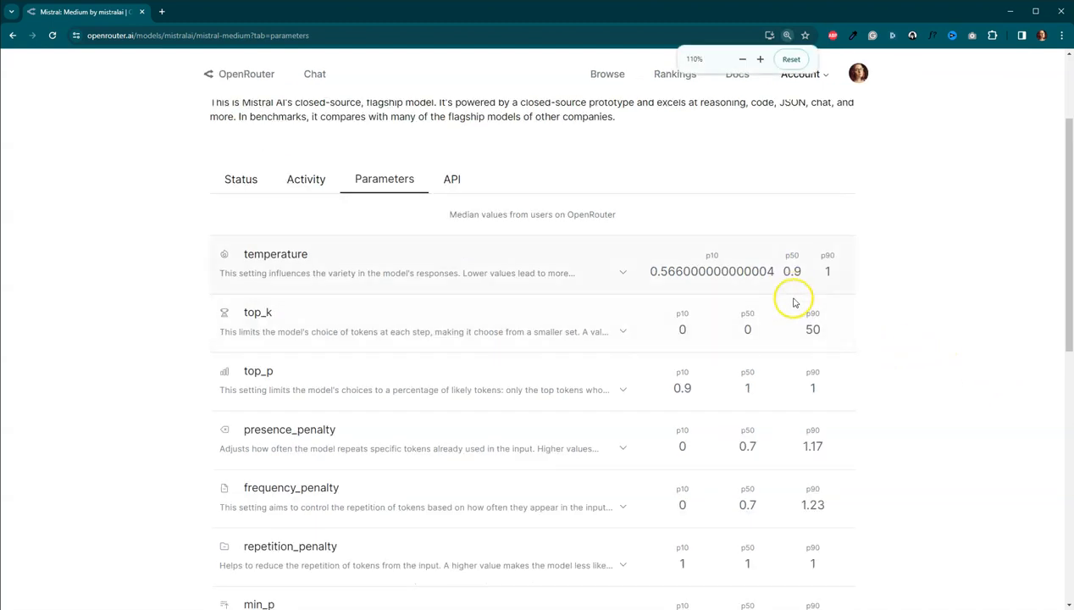
mouse_move(821, 290)
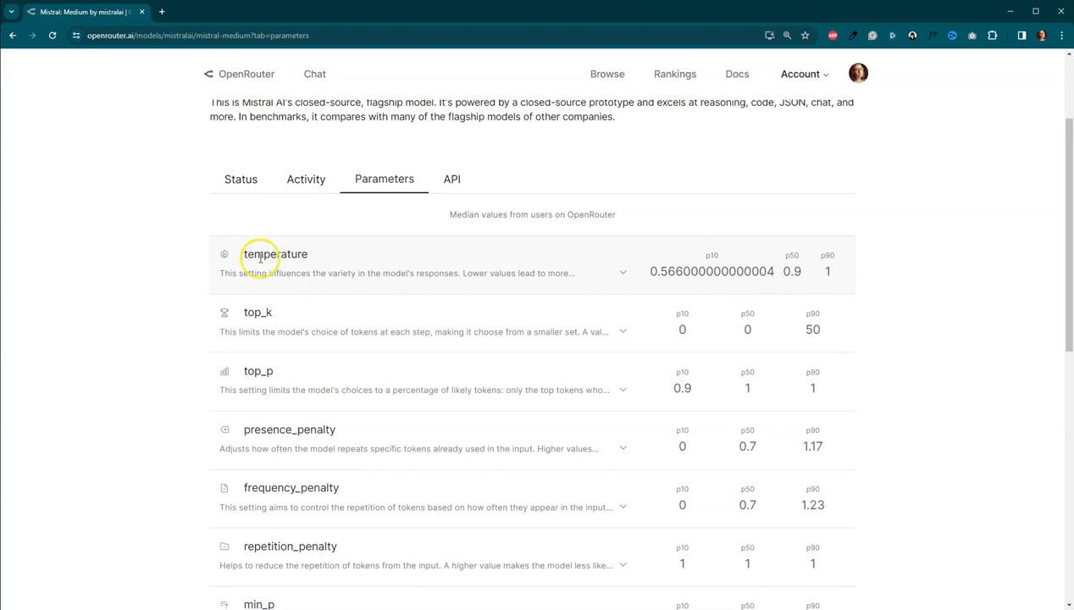
left_click(622, 271)
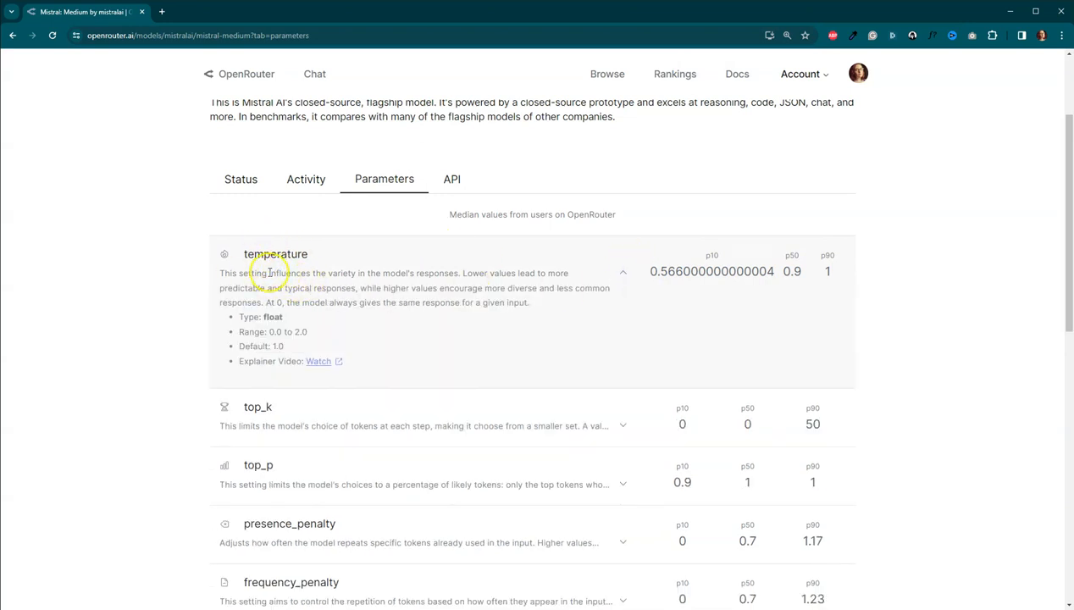
left_click(622, 272)
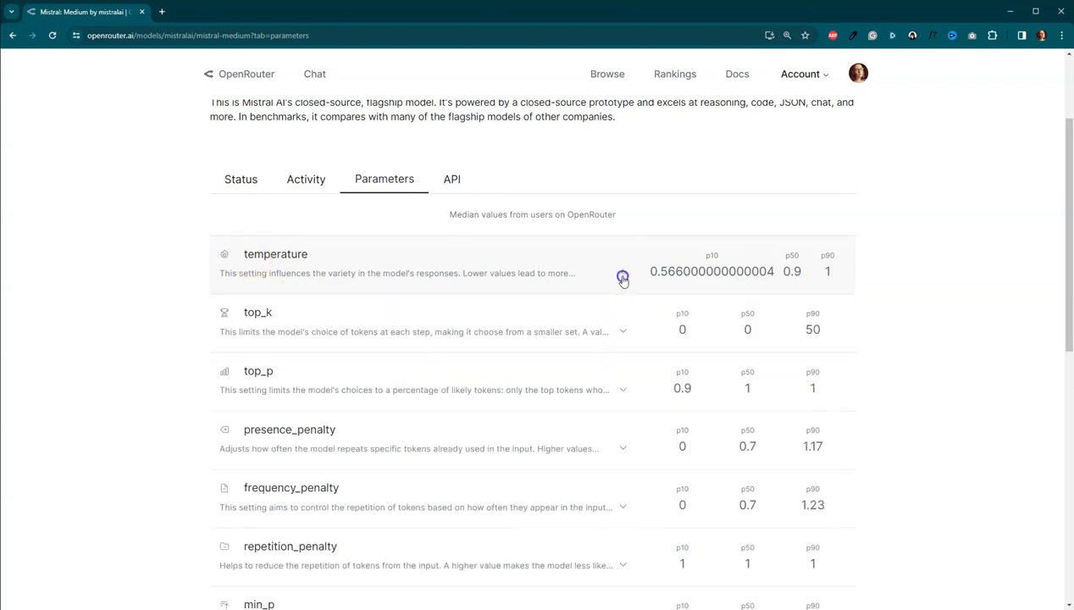
mouse_move(284, 354)
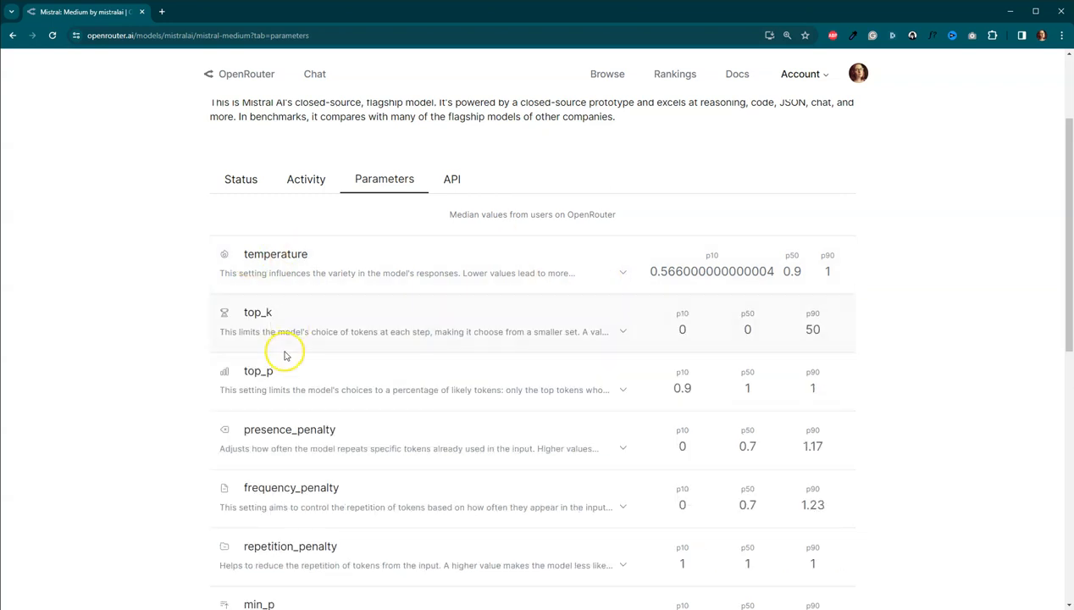
mouse_move(290, 393)
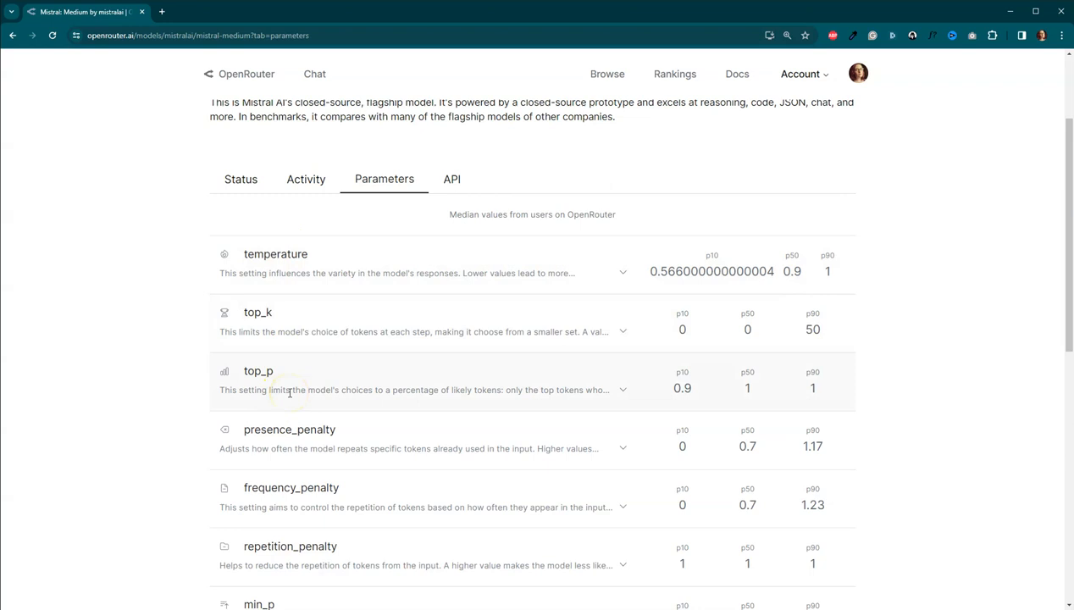
mouse_move(330, 322)
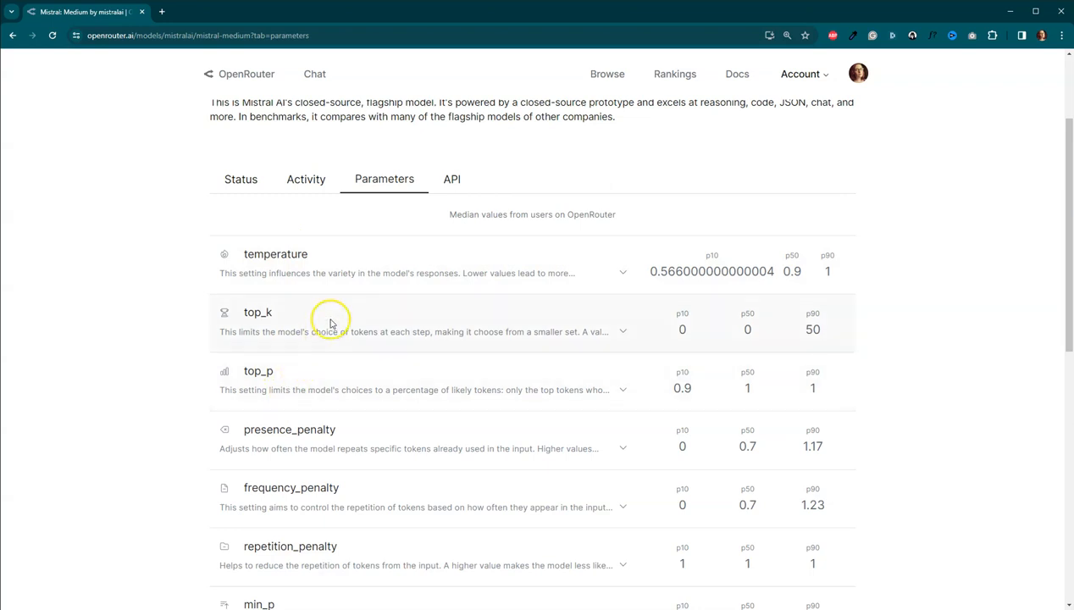
mouse_move(478, 351)
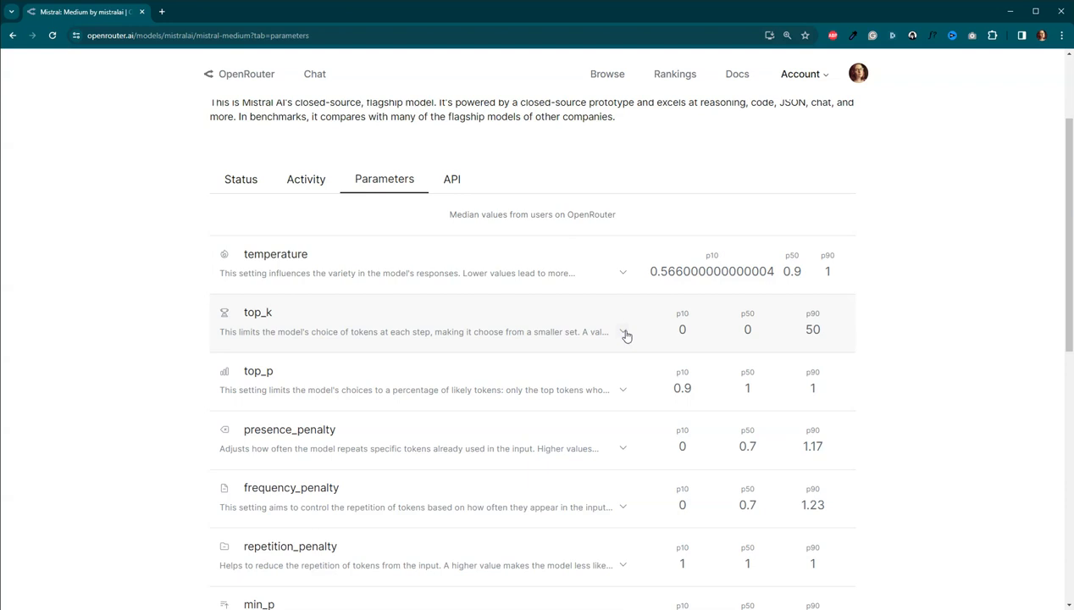
mouse_move(449, 268)
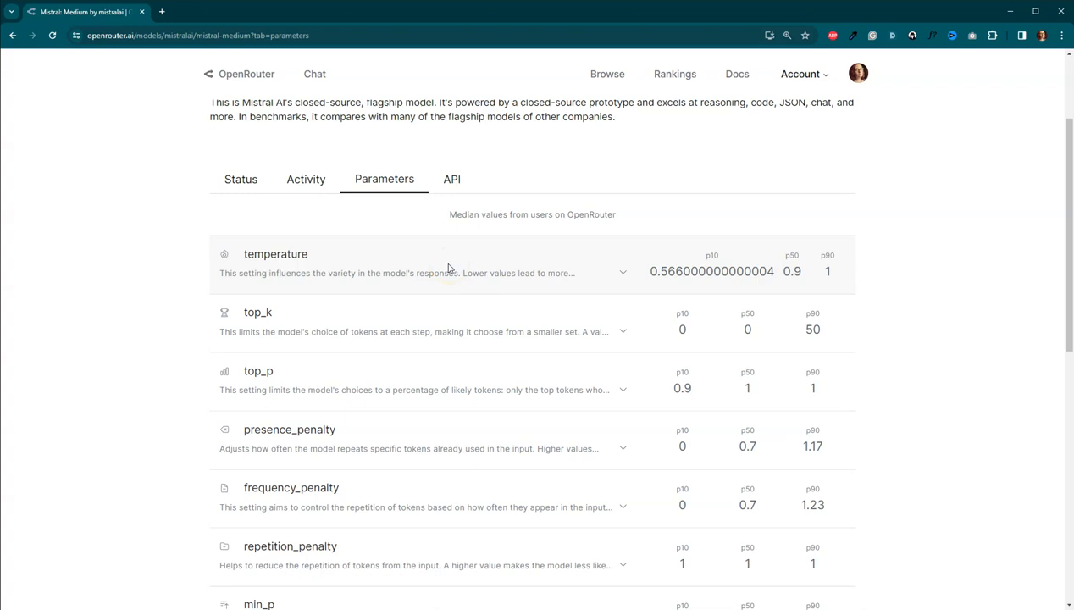
mouse_move(454, 309)
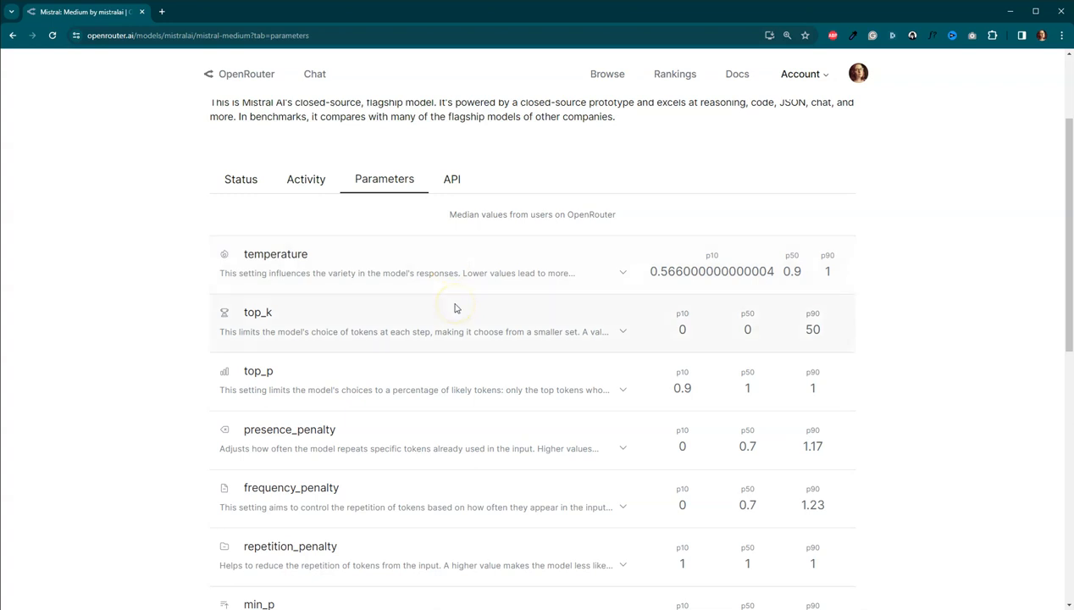
mouse_move(478, 295)
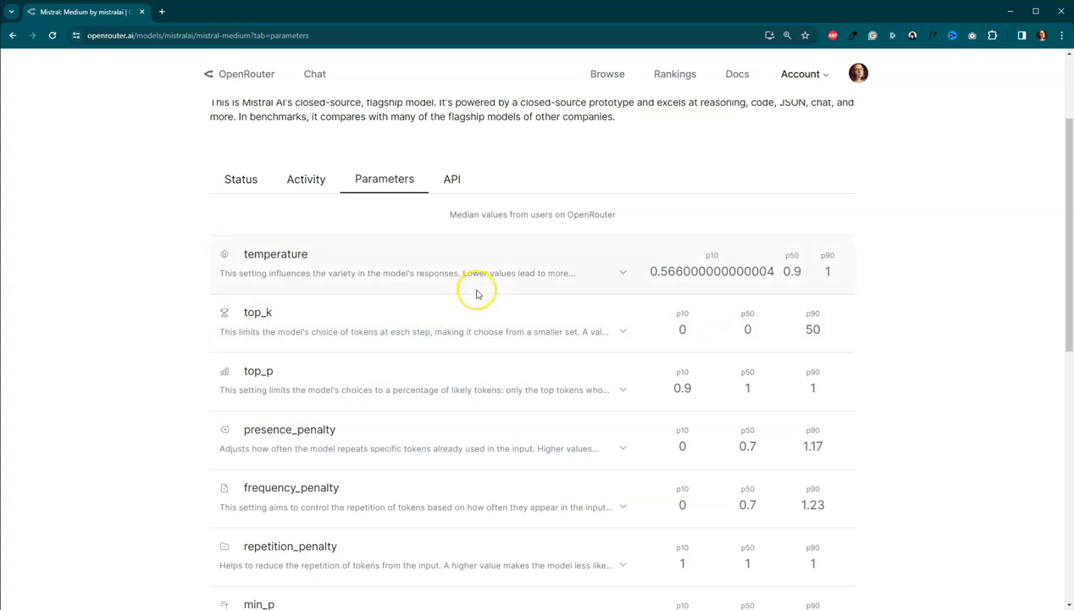
mouse_move(478, 295)
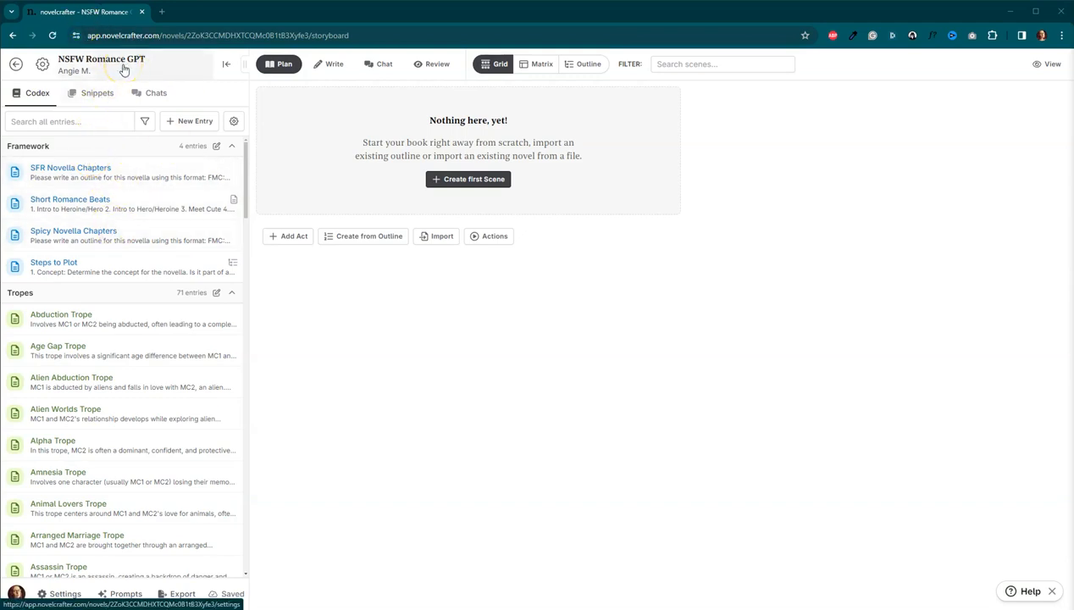
mouse_move(125, 583)
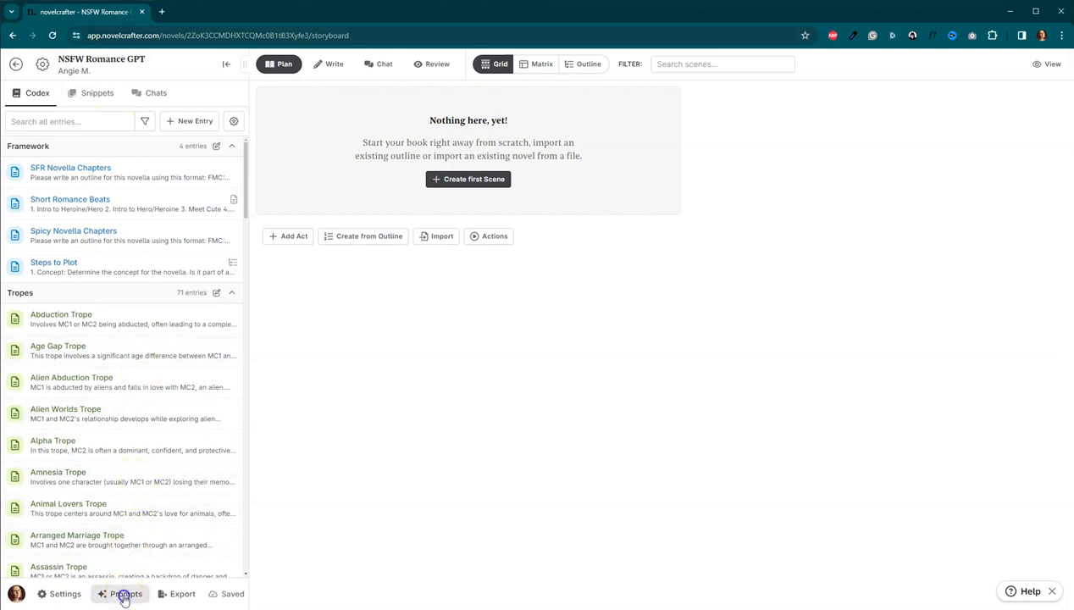
- Show the novel's prompt library listing workshop chat and scene beat prompts
left_click(125, 593)
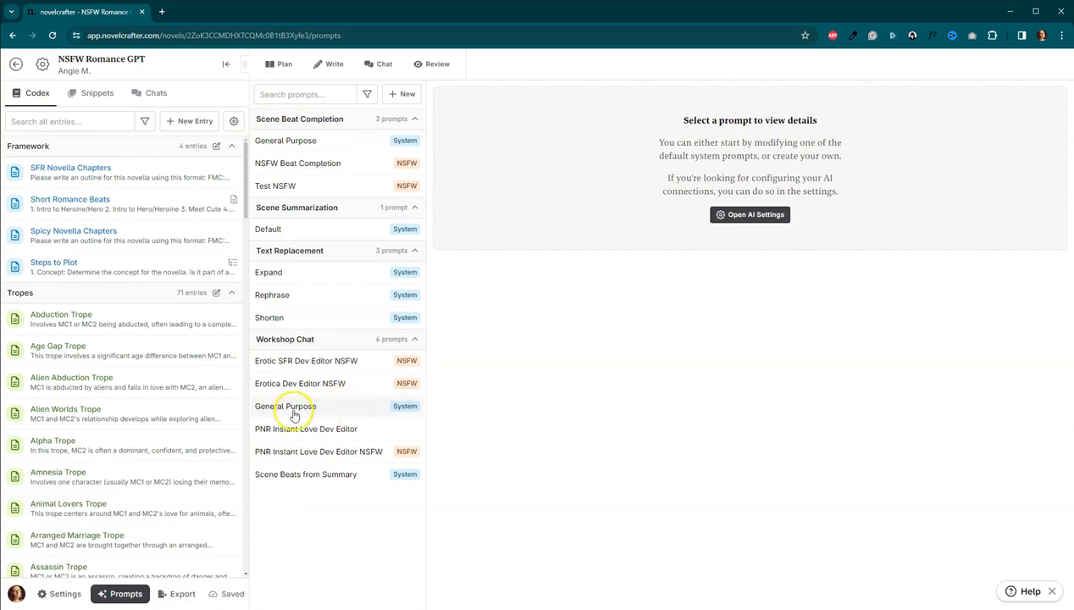
- View the General Purpose workshop chat prompt and peek at its GPT-4 Turbo settings
left_click(284, 406)
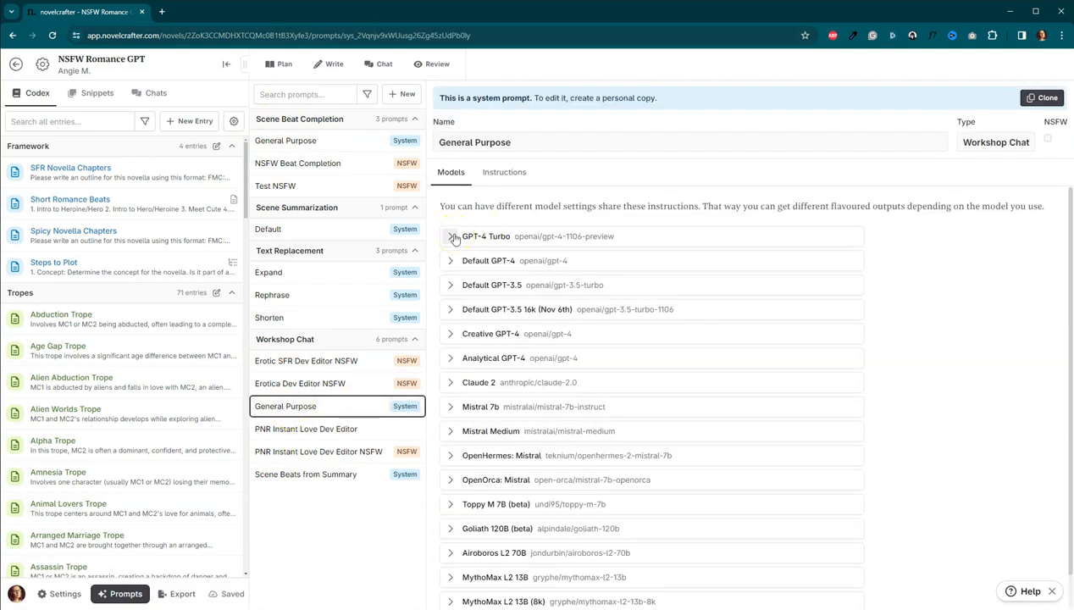
left_click(450, 237)
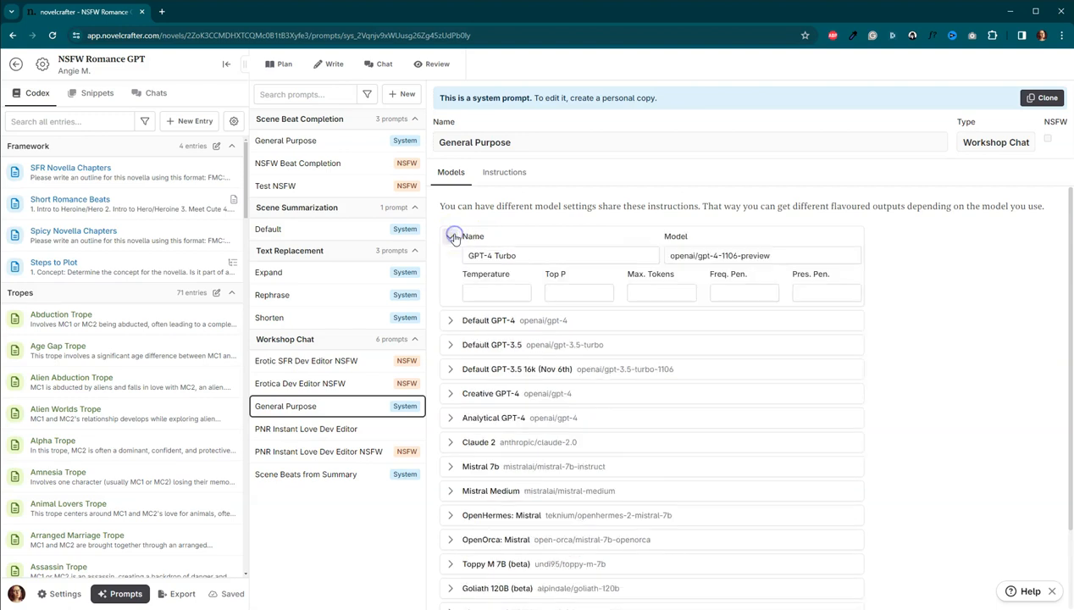
left_click(496, 292)
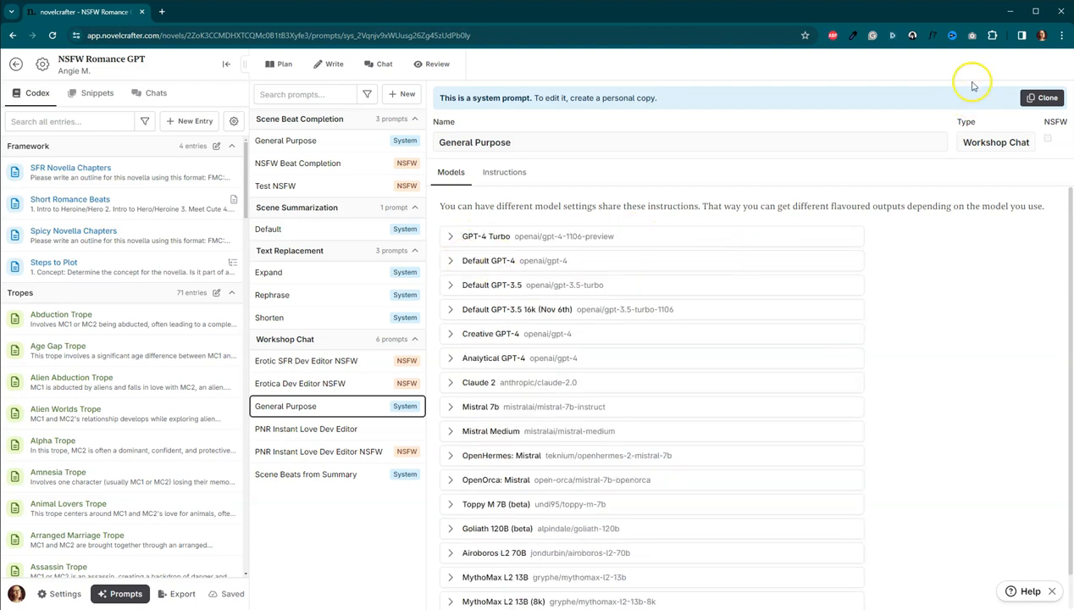
- Clone the prompt into an editable General Purpose (Copy) with GPT-4 Turbo settings expanded
left_click(1042, 96)
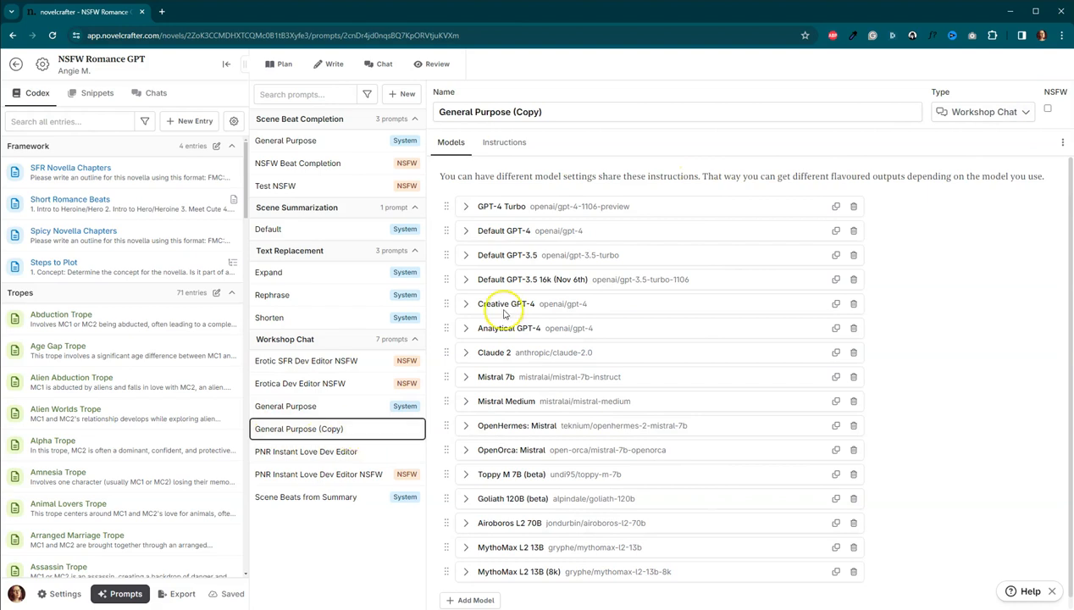
left_click(464, 206)
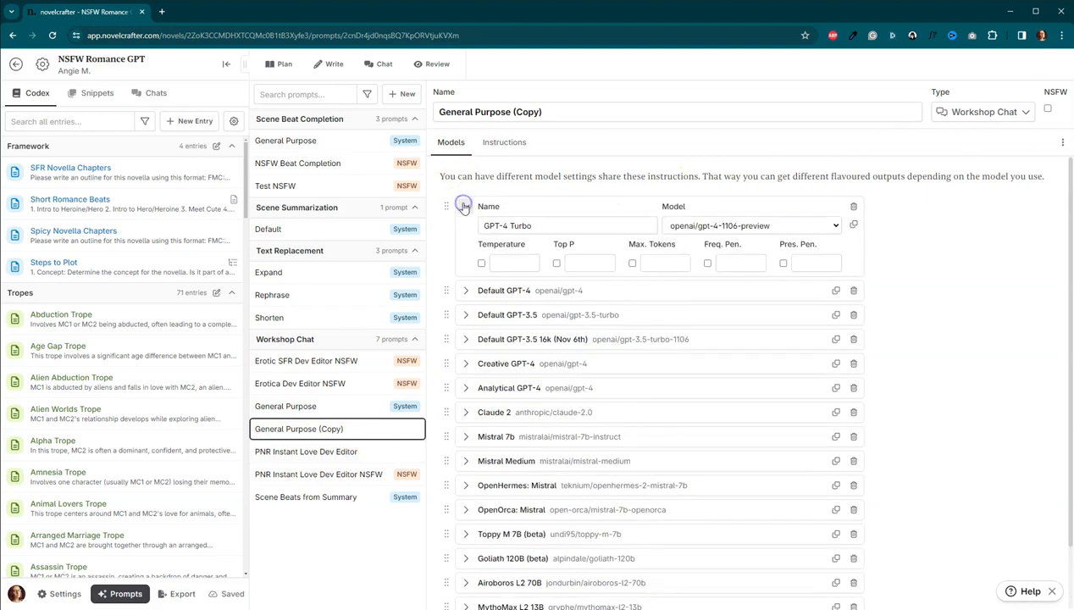
left_click(509, 262)
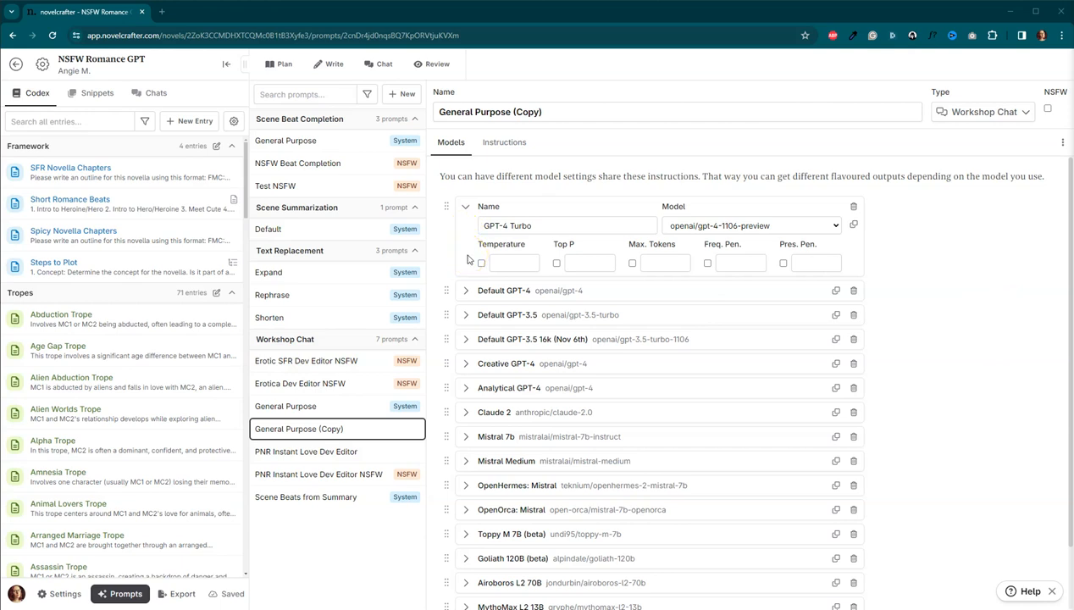
- Enable Temperature and Top P for GPT-4 Turbo in the copy and set both to 1
left_click(481, 262)
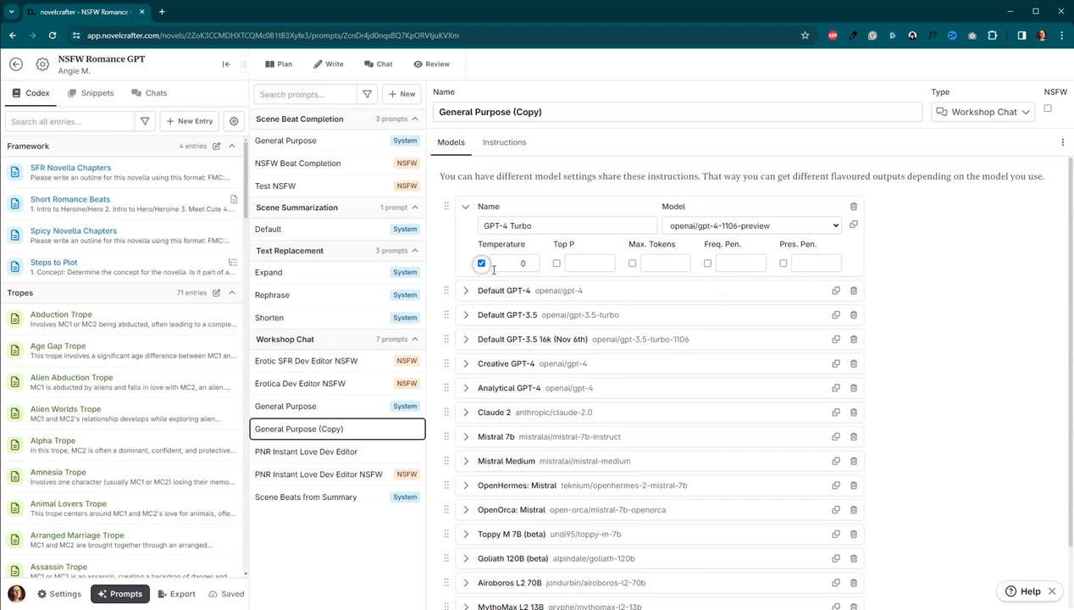
left_click(515, 263)
type("1")
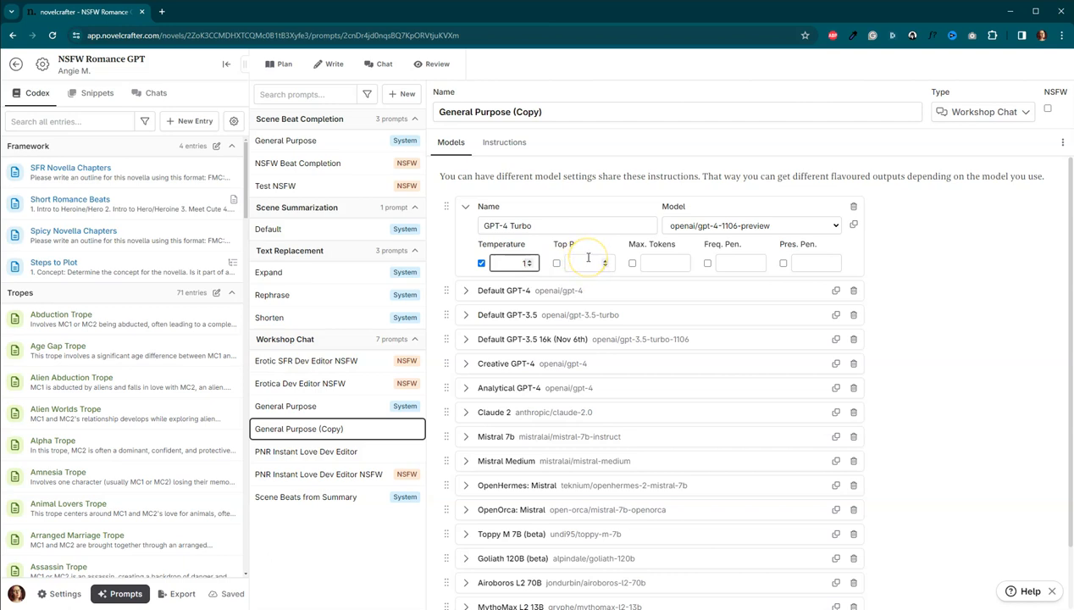
left_click(556, 262)
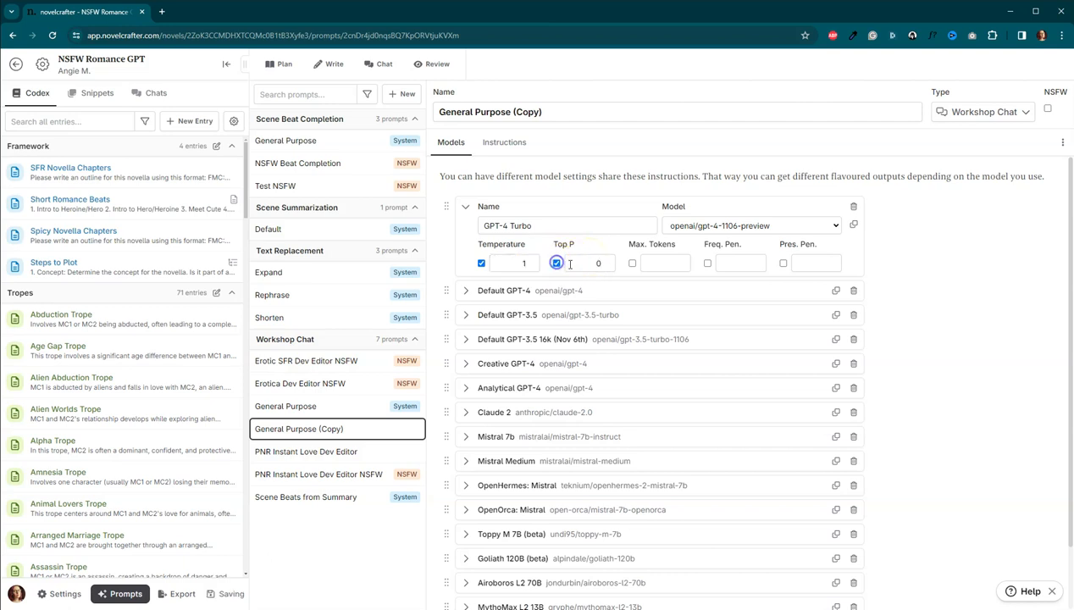
left_click(590, 263)
type("1")
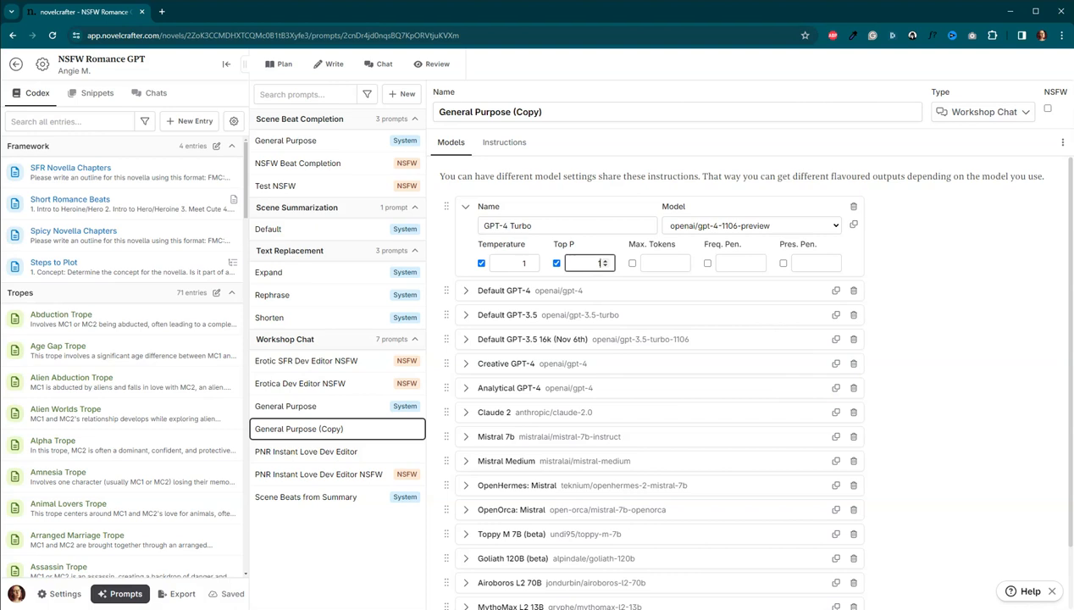
mouse_move(719, 322)
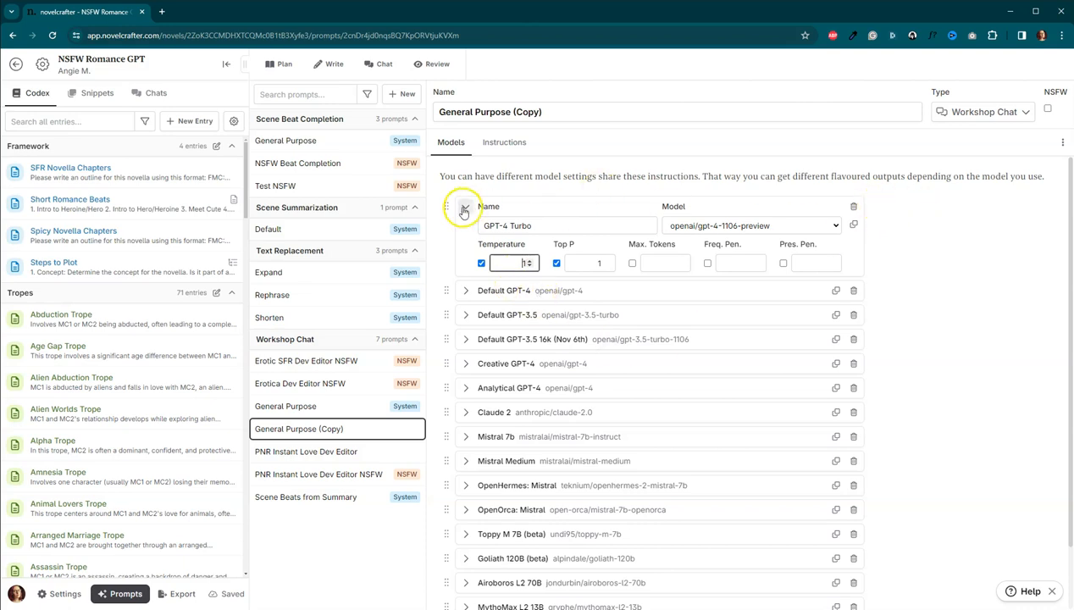
left_click(465, 210)
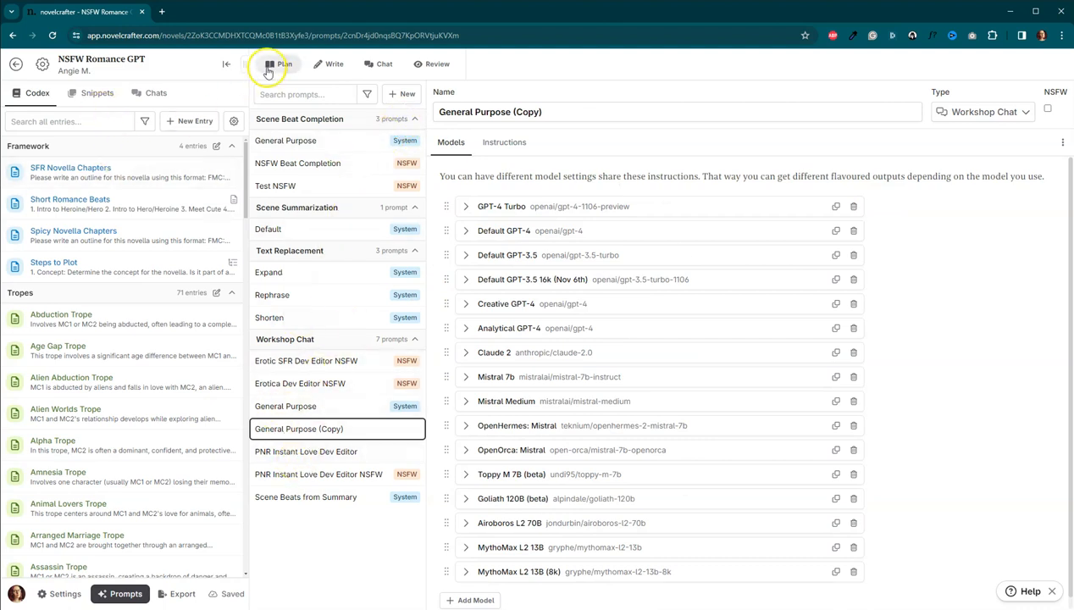
- Ask a new workshop chat thread 'Tell me about the Abduction Trope'
left_click(378, 65)
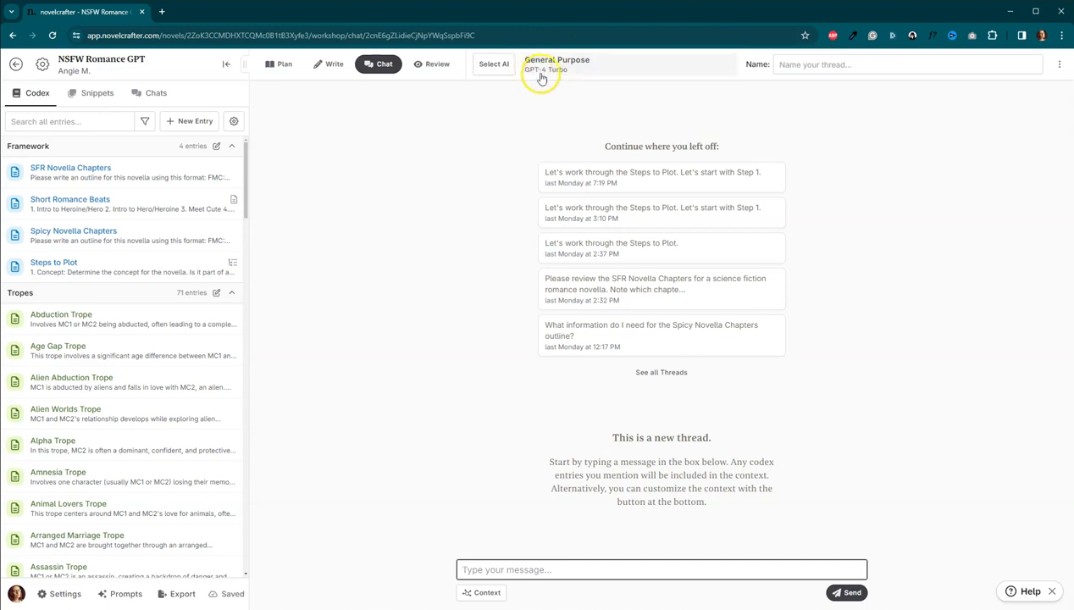
mouse_move(529, 234)
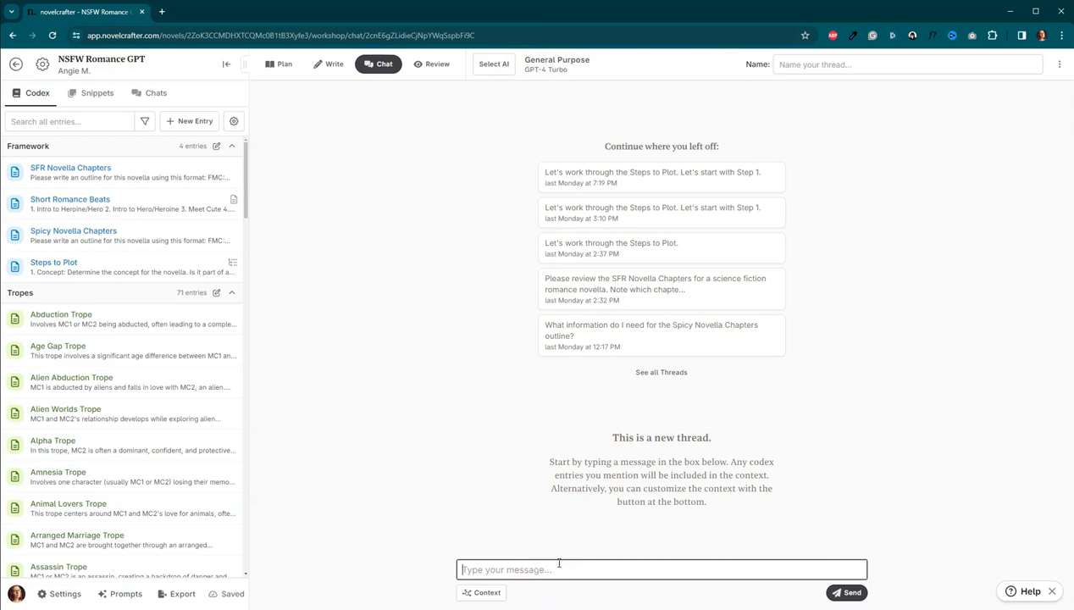
type("Tell me about the Ab")
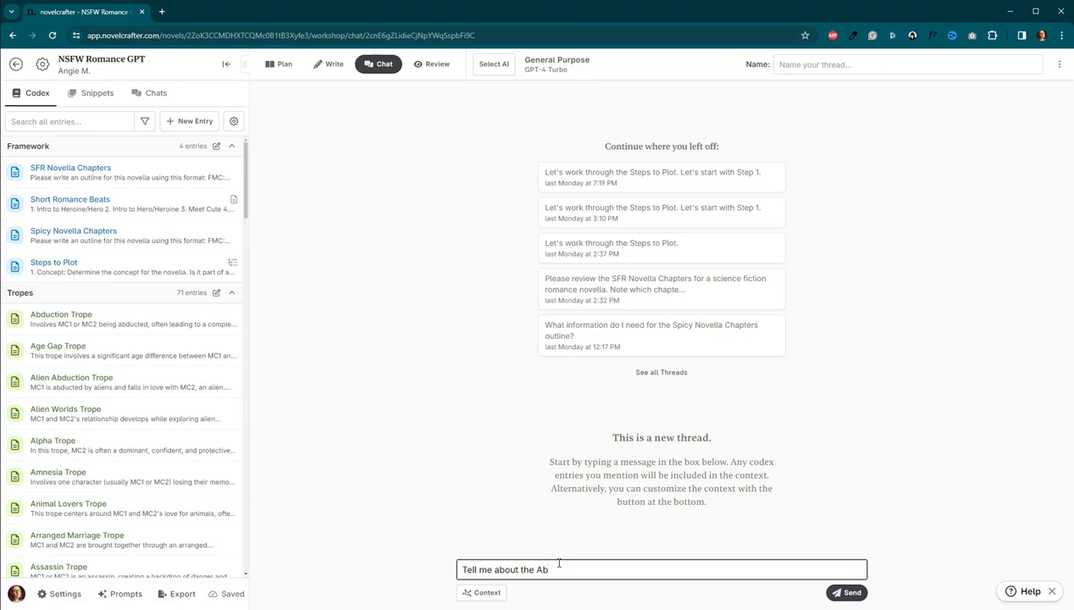
type("duction Trope.")
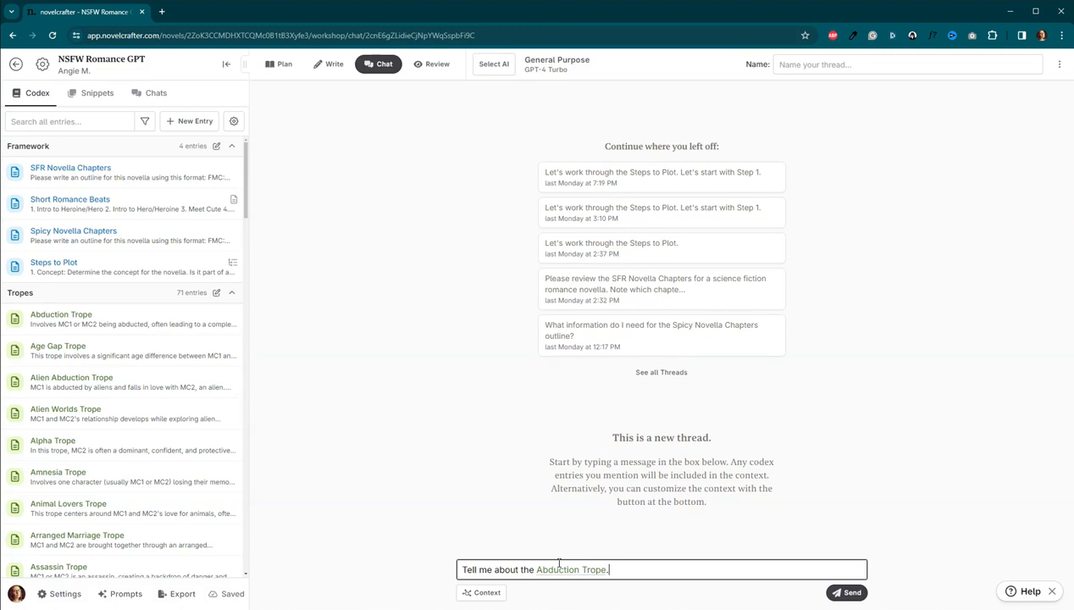
left_click(848, 593)
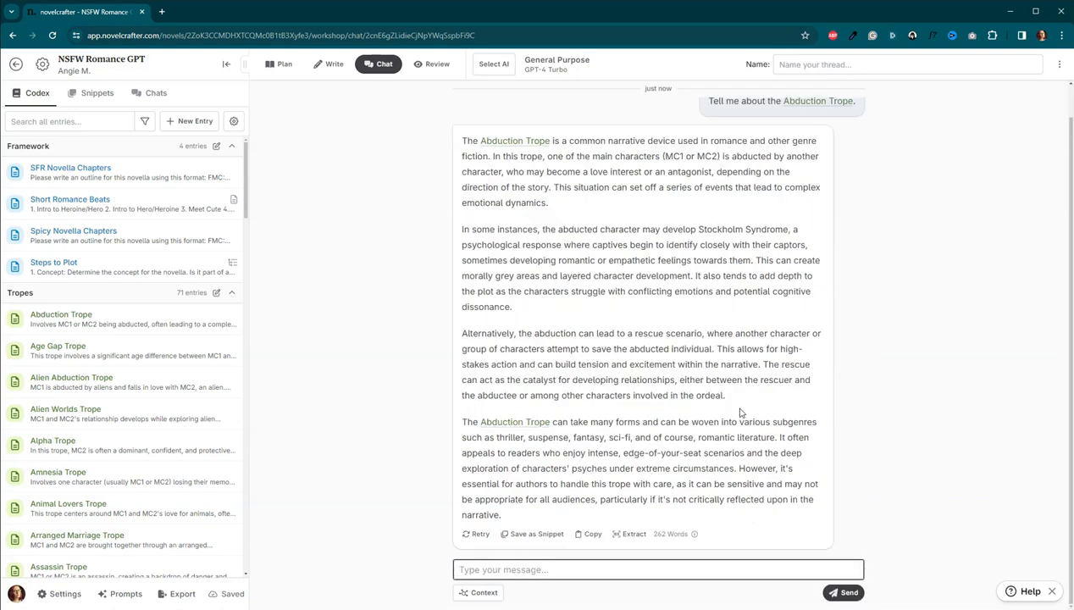
- Follow the GPT-4 Turbo reply explaining the Abduction Trope as it finishes
left_click(657, 570)
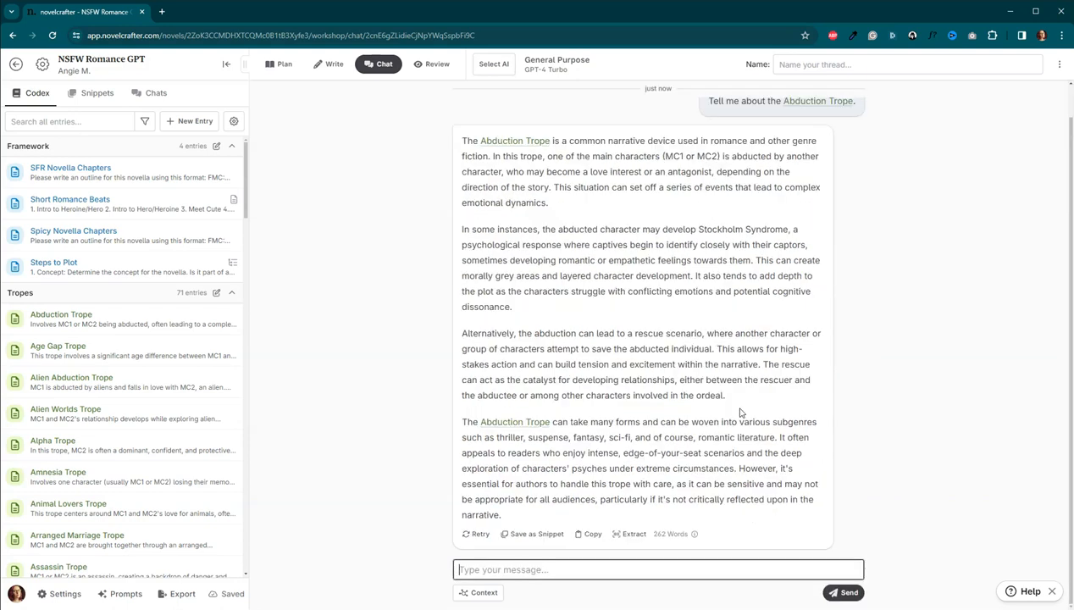
mouse_move(800, 414)
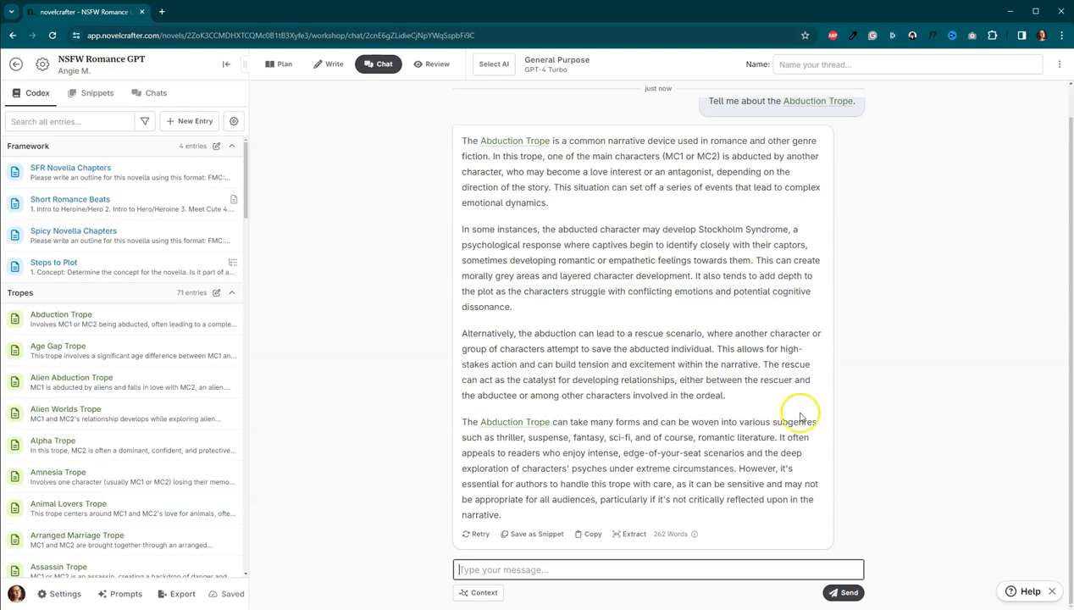
mouse_move(872, 405)
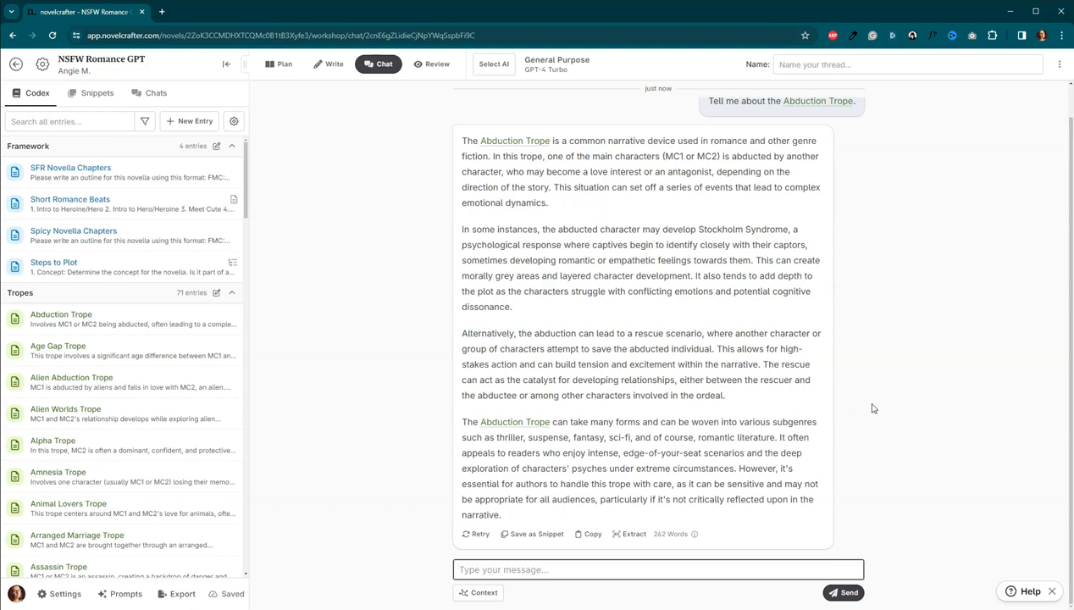
left_click(657, 569)
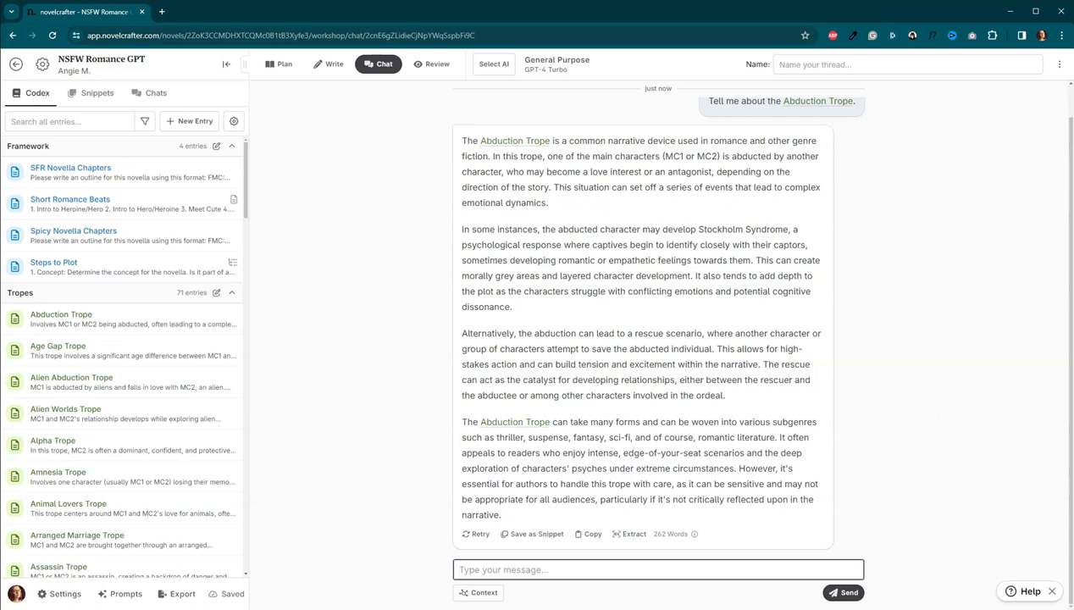
left_click(658, 569)
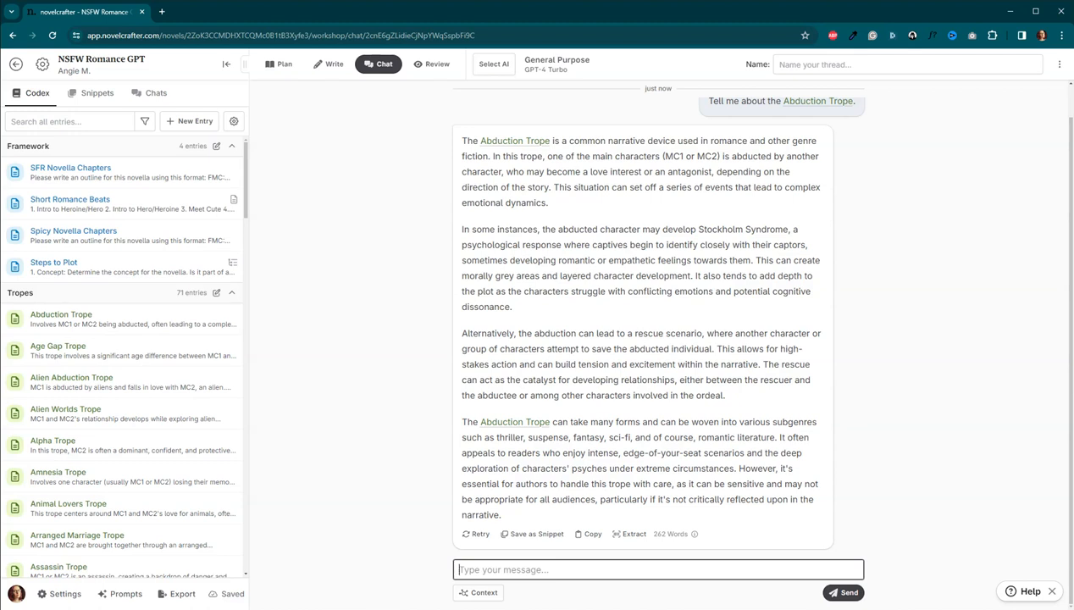
left_click(659, 569)
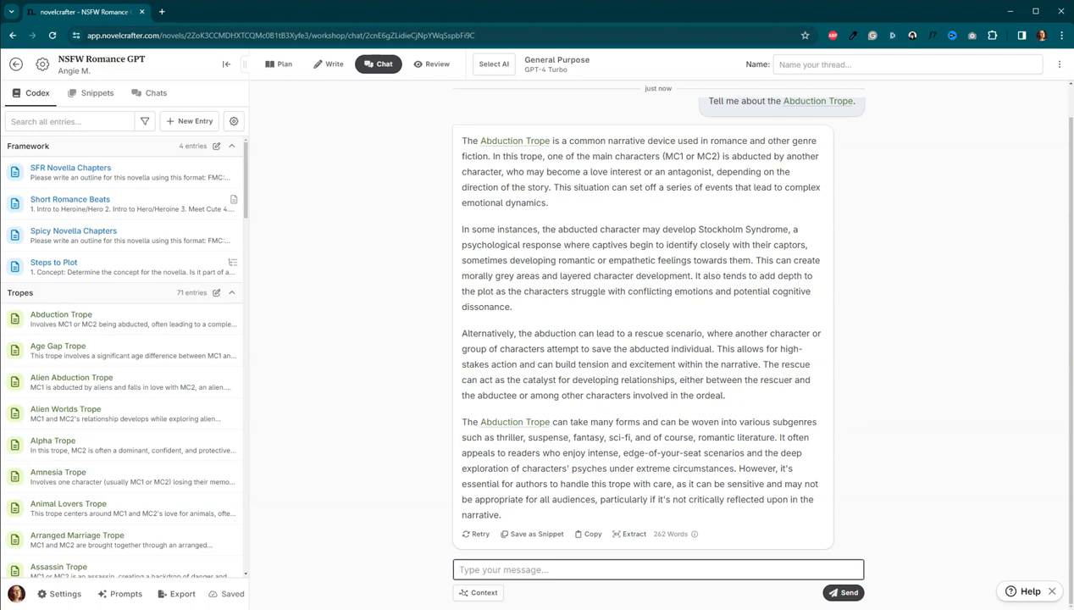